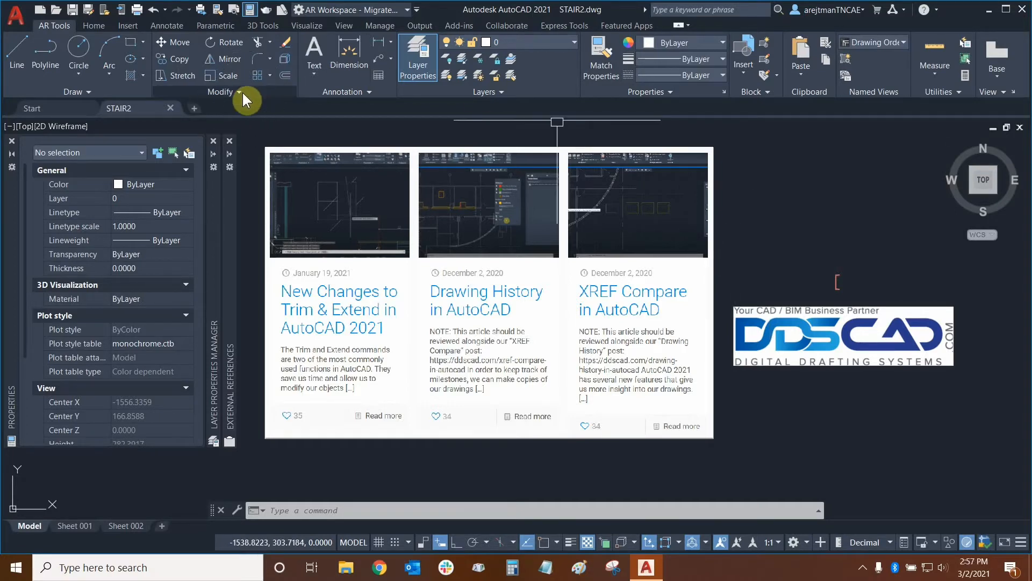
Expand the Modify panel to show the extra tools, including Bring to Front
left_click(238, 91)
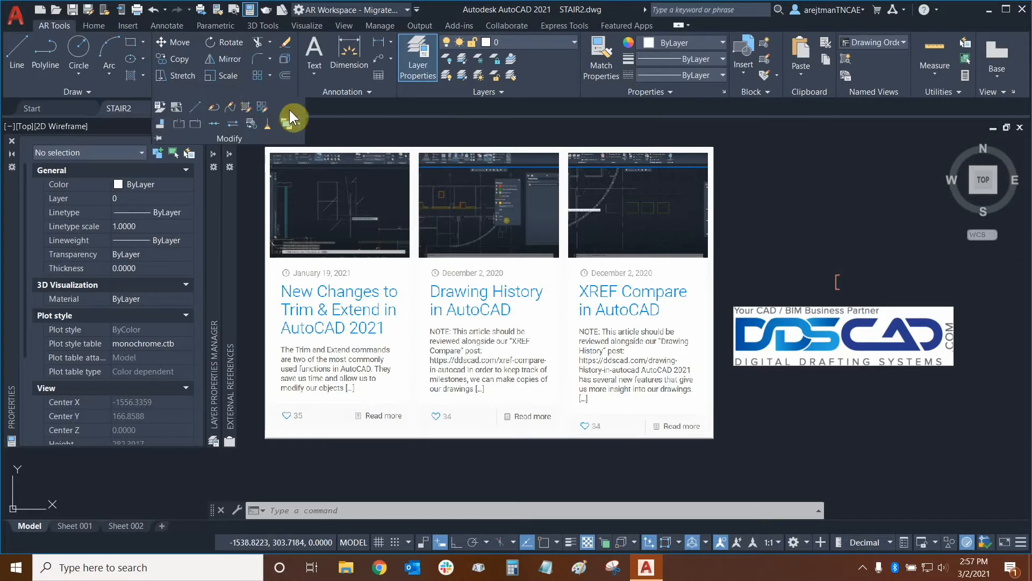
mouse_move(285, 126)
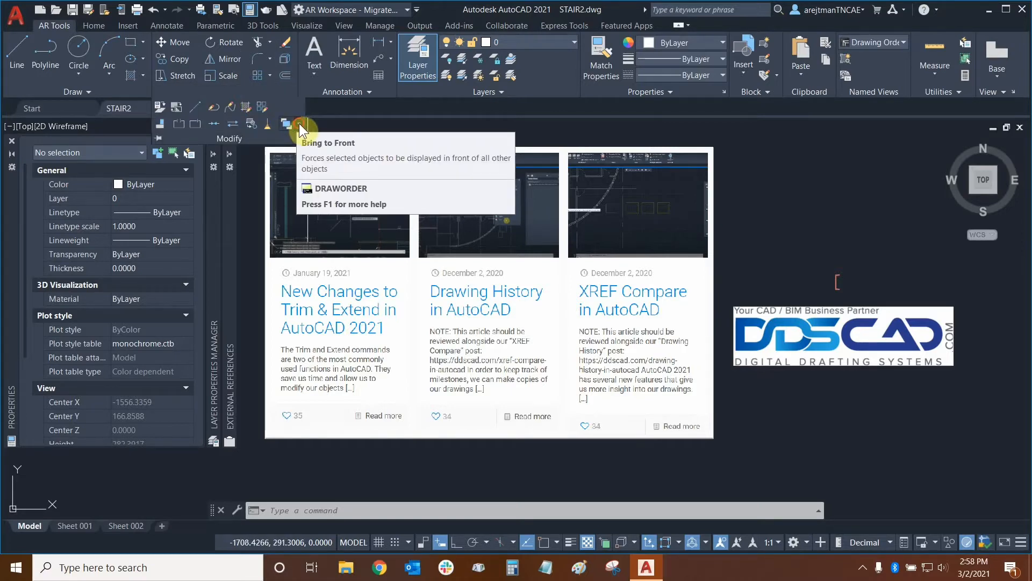
Show the Draw Order list, from Bring to Front to Send Hatches to Back
left_click(285, 123)
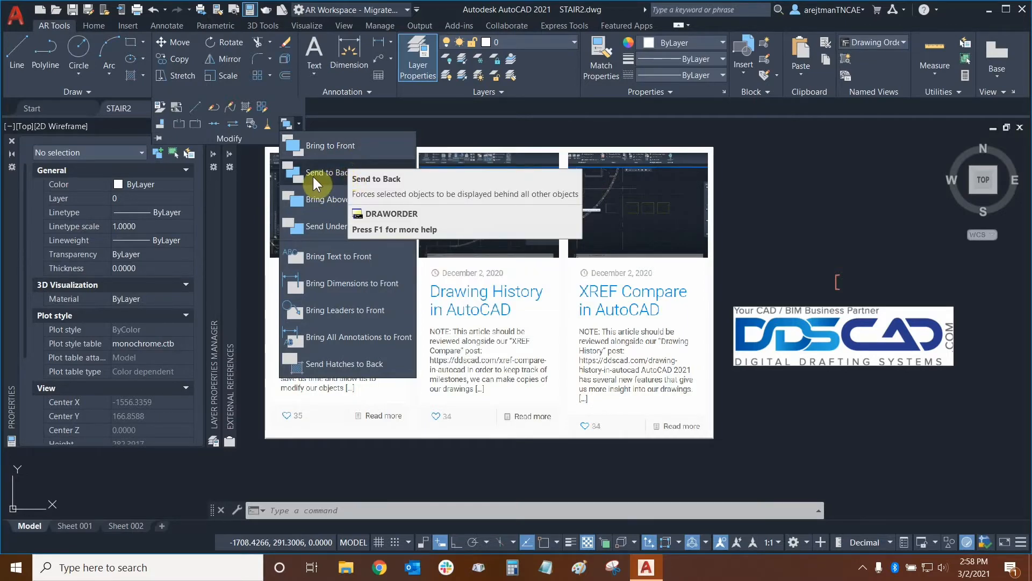
mouse_move(335, 153)
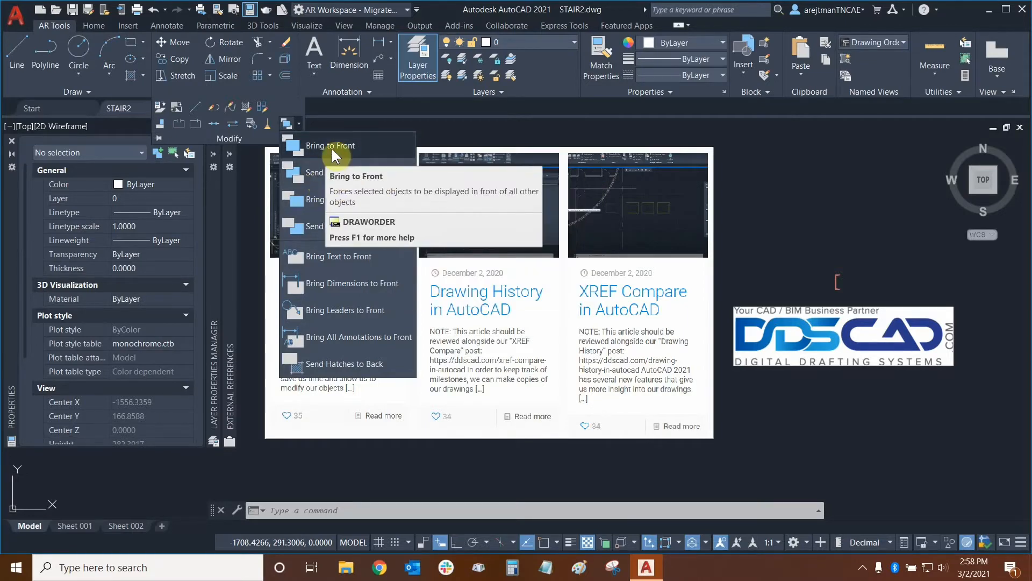
mouse_move(323, 187)
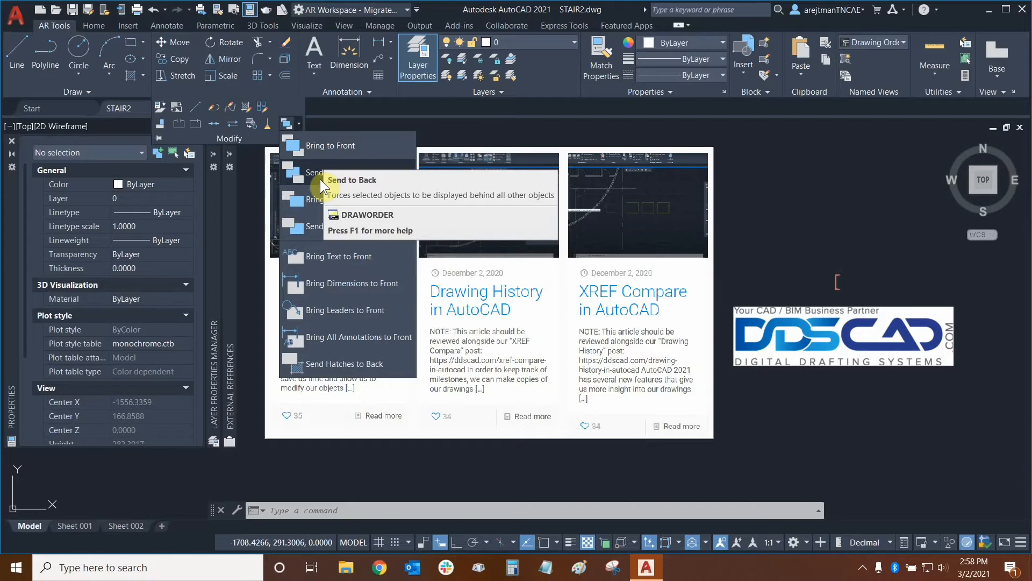
mouse_move(495, 218)
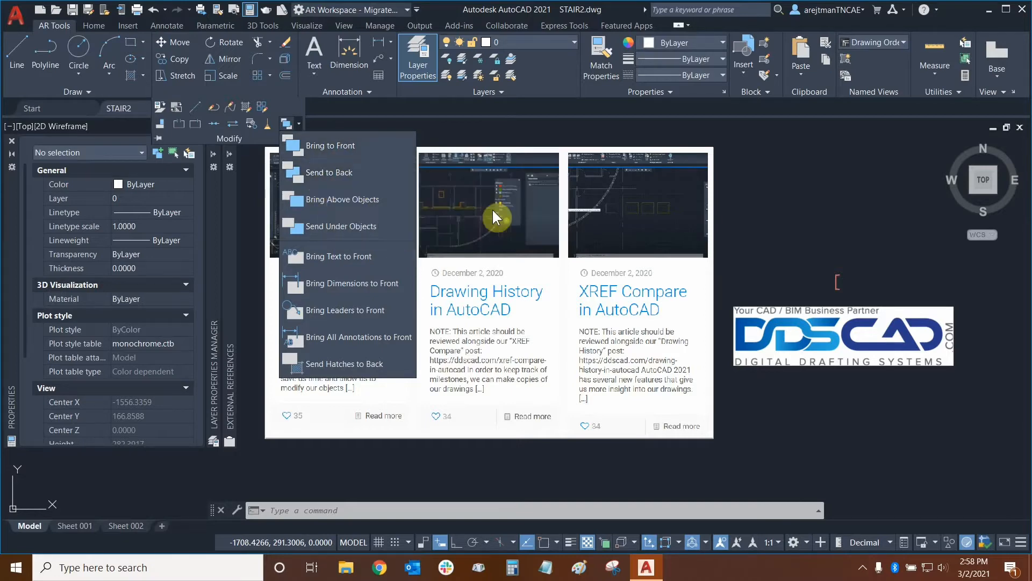
mouse_move(382, 199)
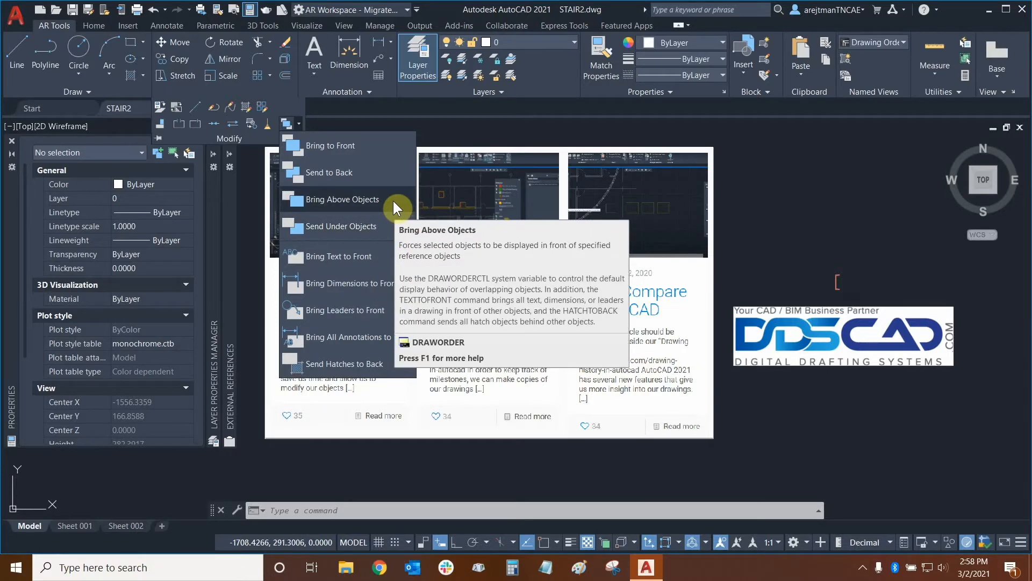
mouse_move(383, 231)
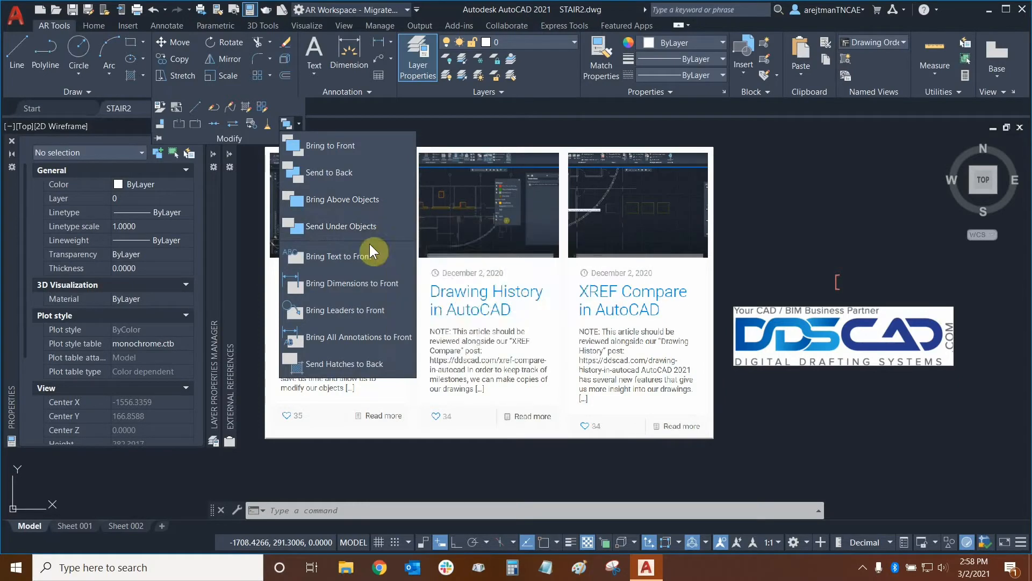
mouse_move(396, 264)
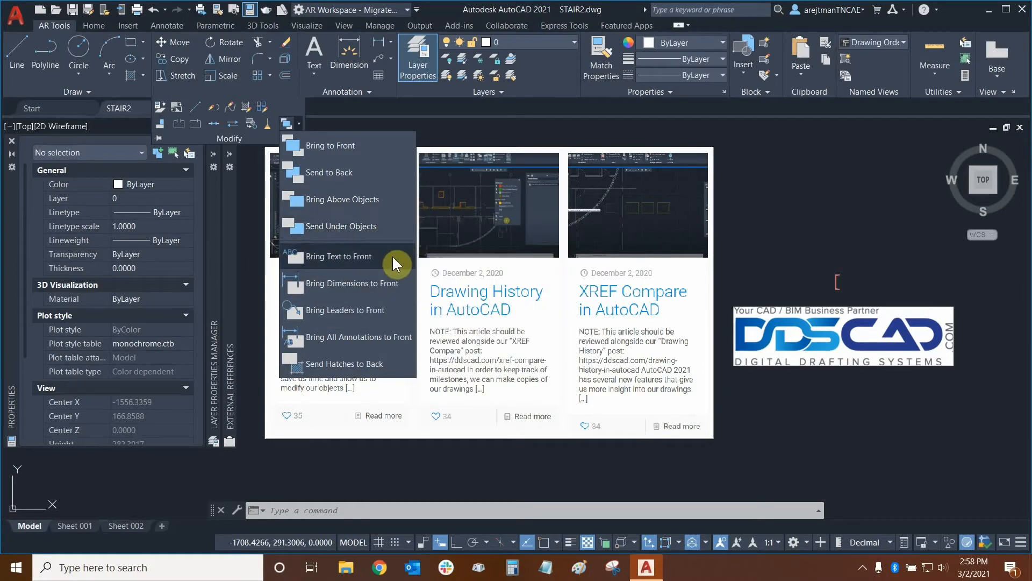
mouse_move(391, 256)
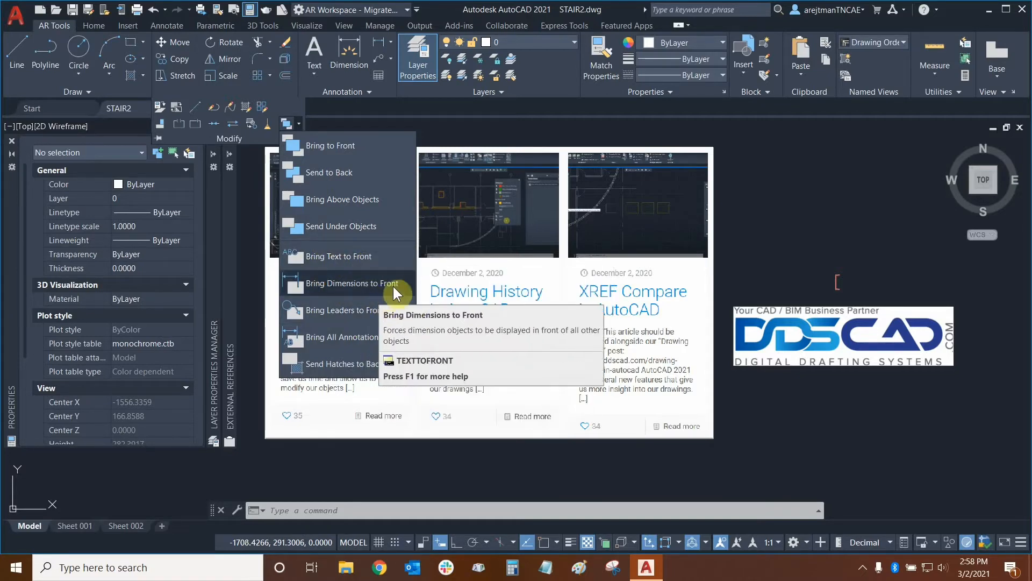
mouse_move(404, 317)
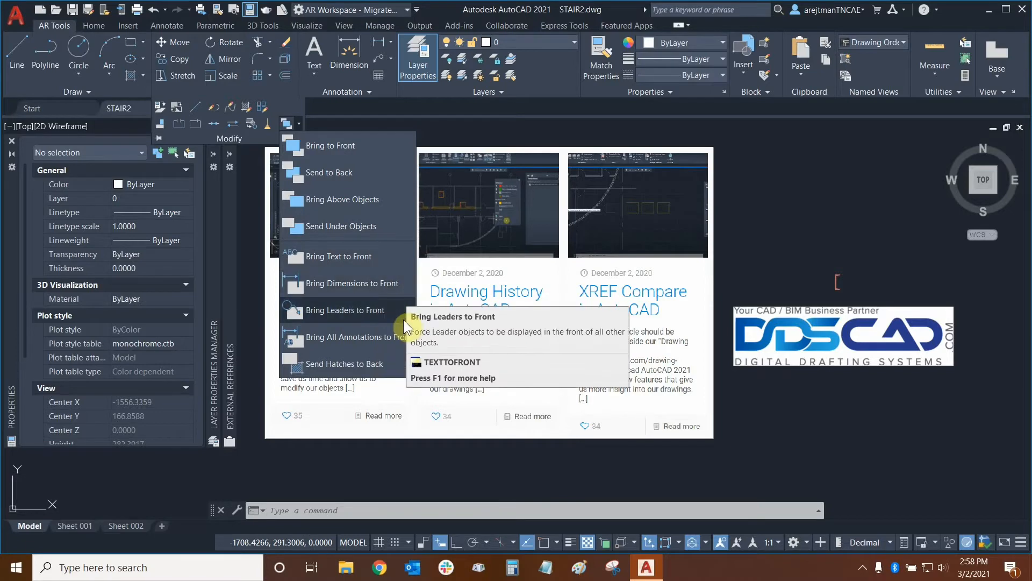
mouse_move(408, 352)
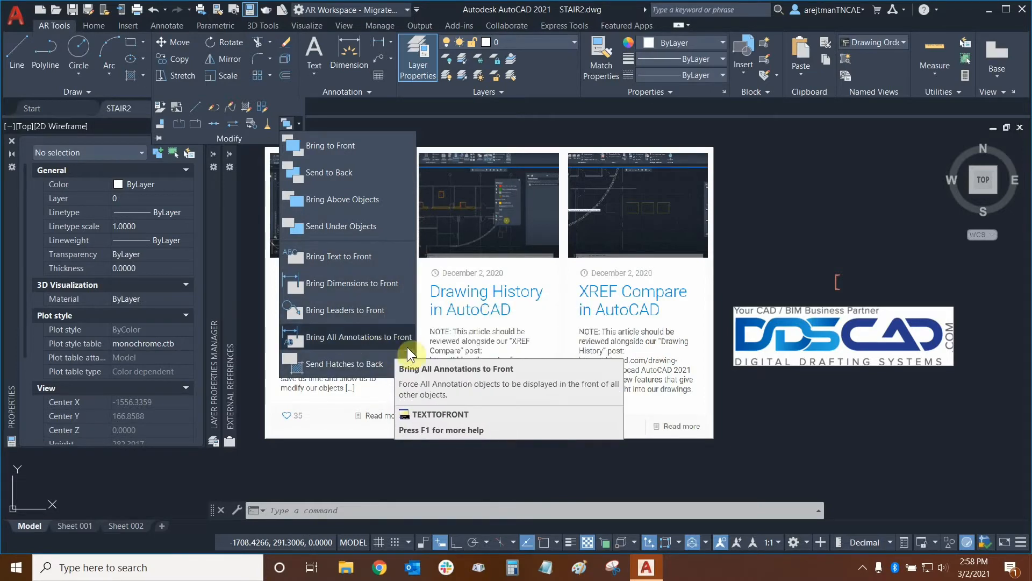
mouse_move(393, 367)
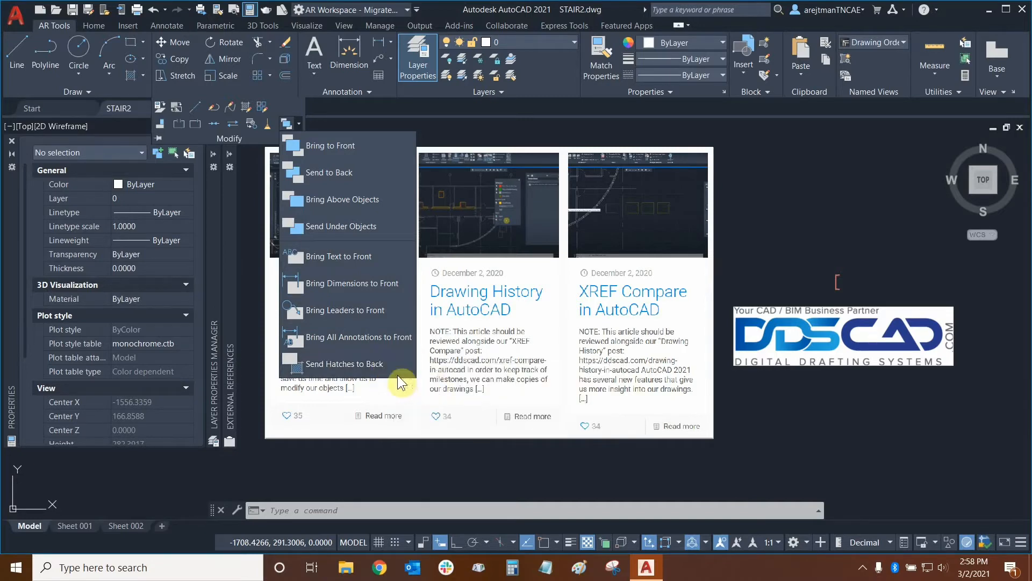
mouse_move(329, 257)
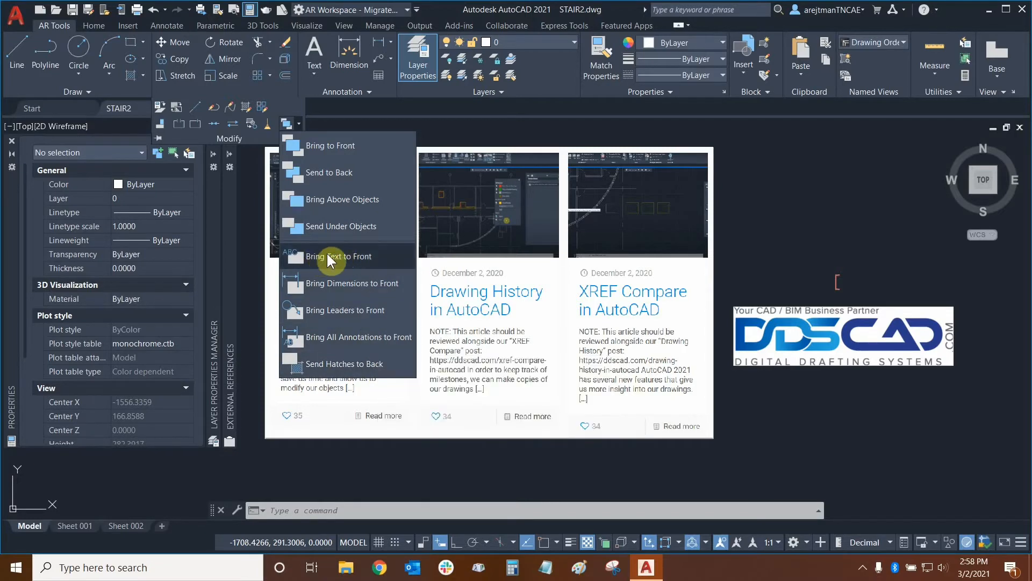
mouse_move(350, 145)
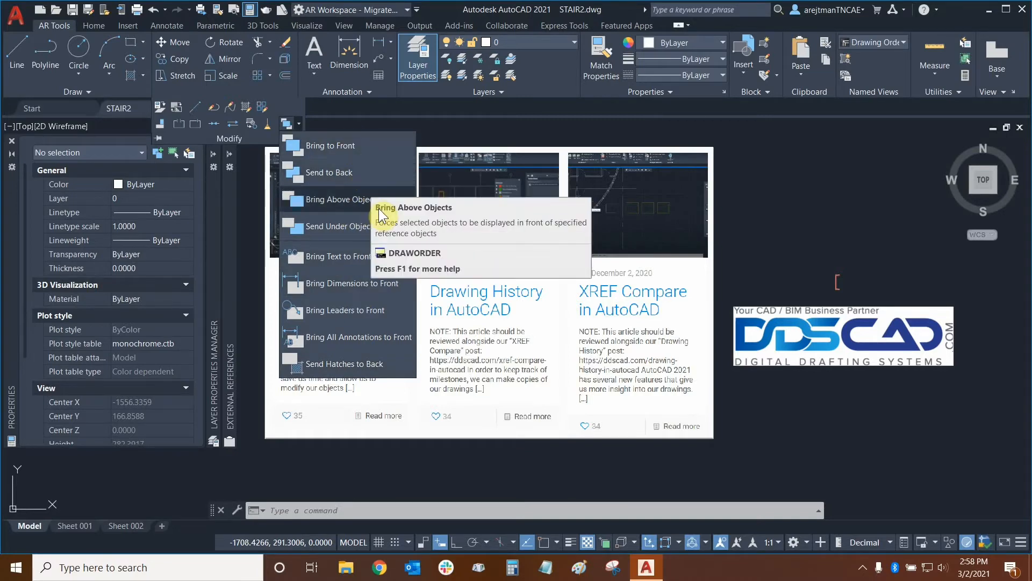
mouse_move(337, 363)
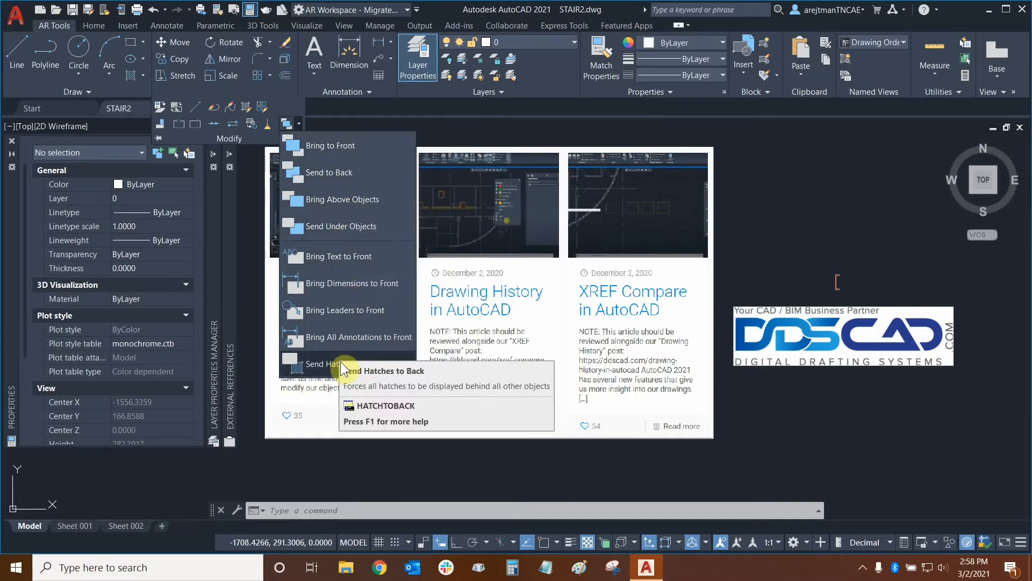
mouse_move(343, 288)
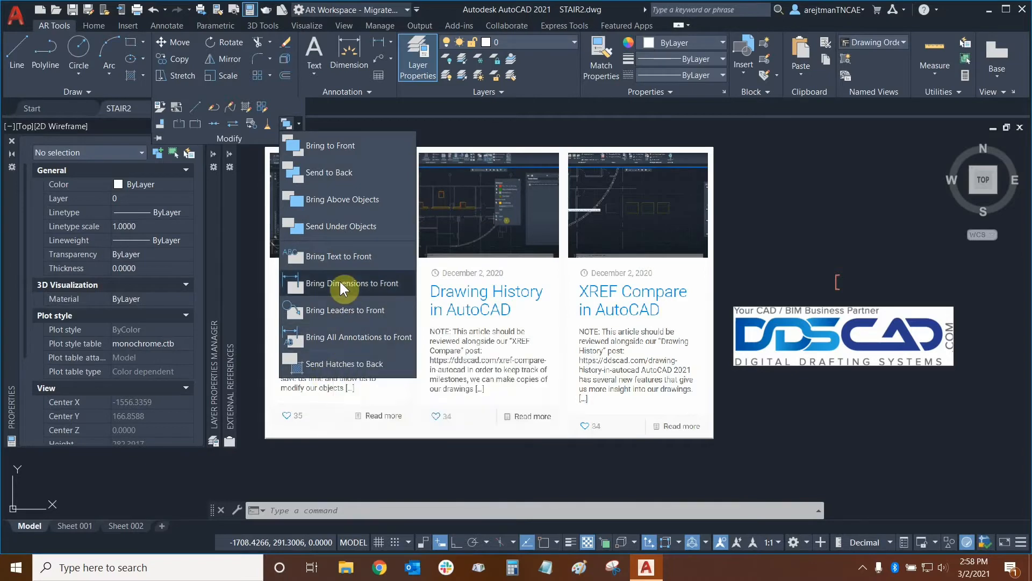
mouse_move(341, 256)
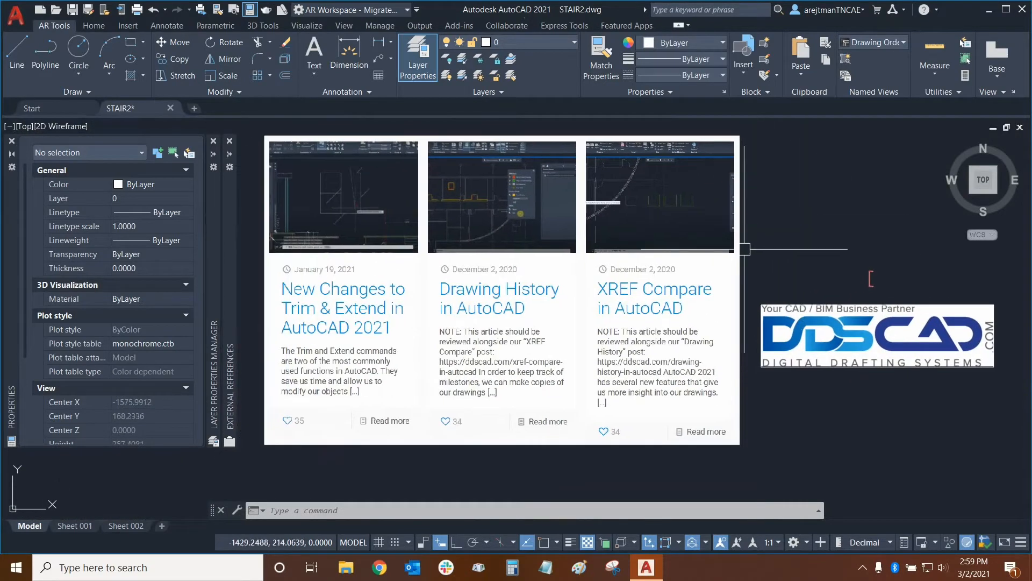
Select the blog screenshot image and apply Draw Order > Send to Back
left_click(500, 197)
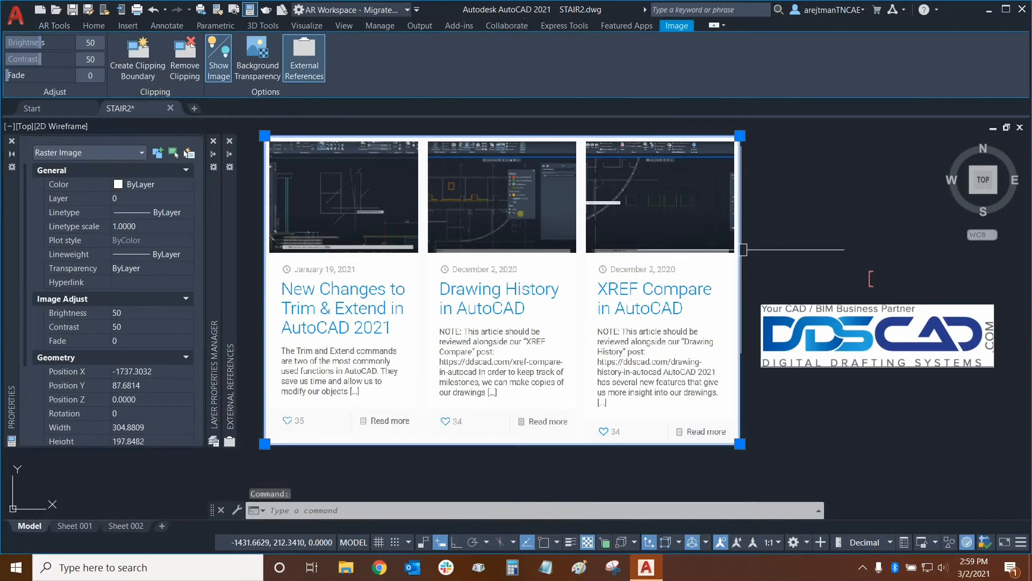
right_click(743, 257)
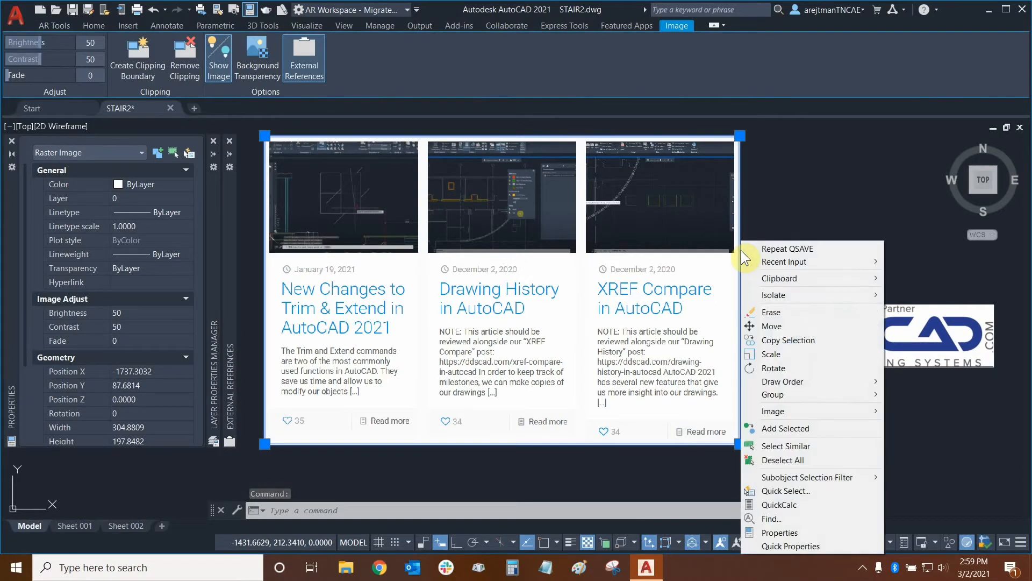
mouse_move(781, 382)
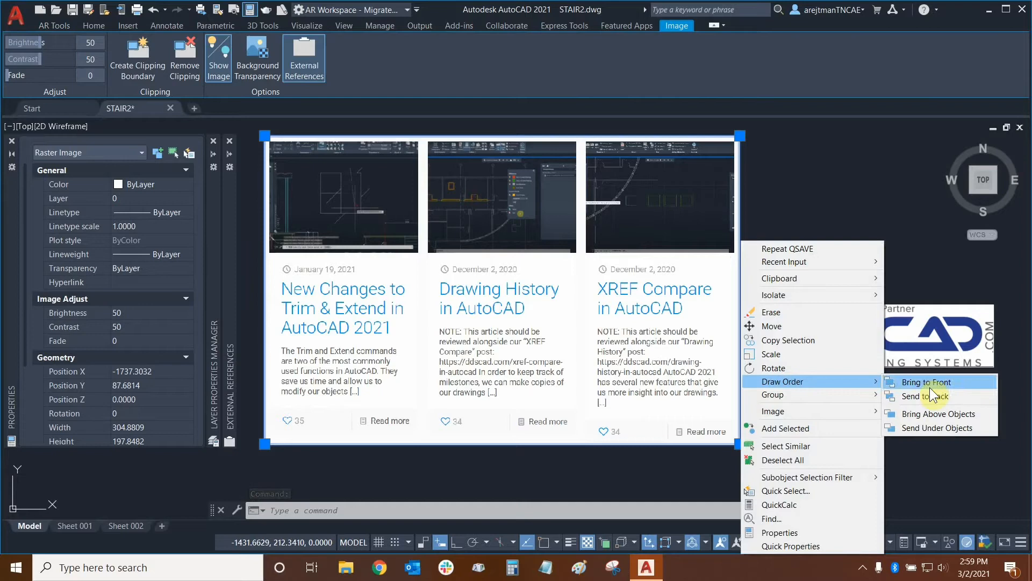
mouse_move(926, 396)
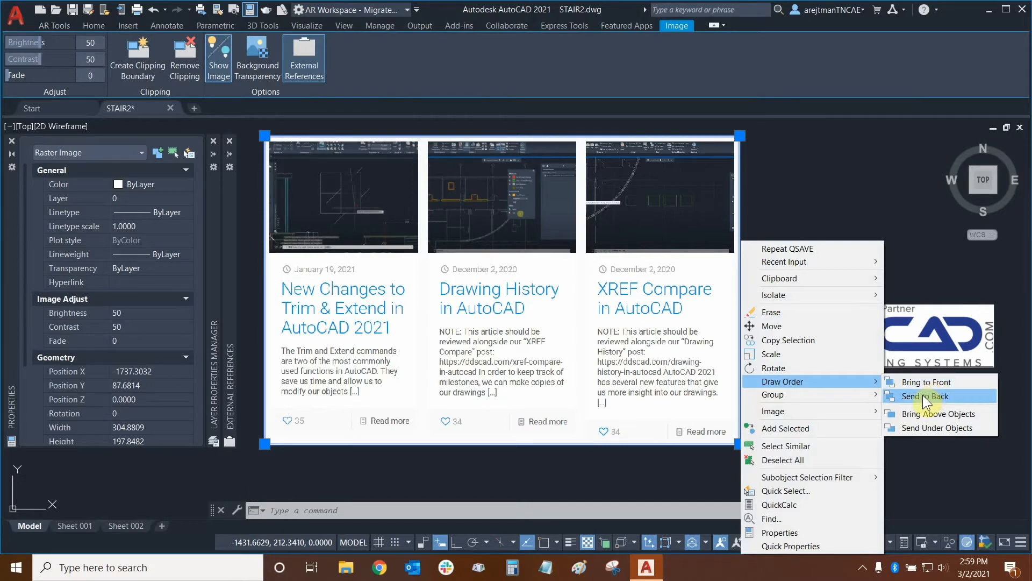
left_click(924, 396)
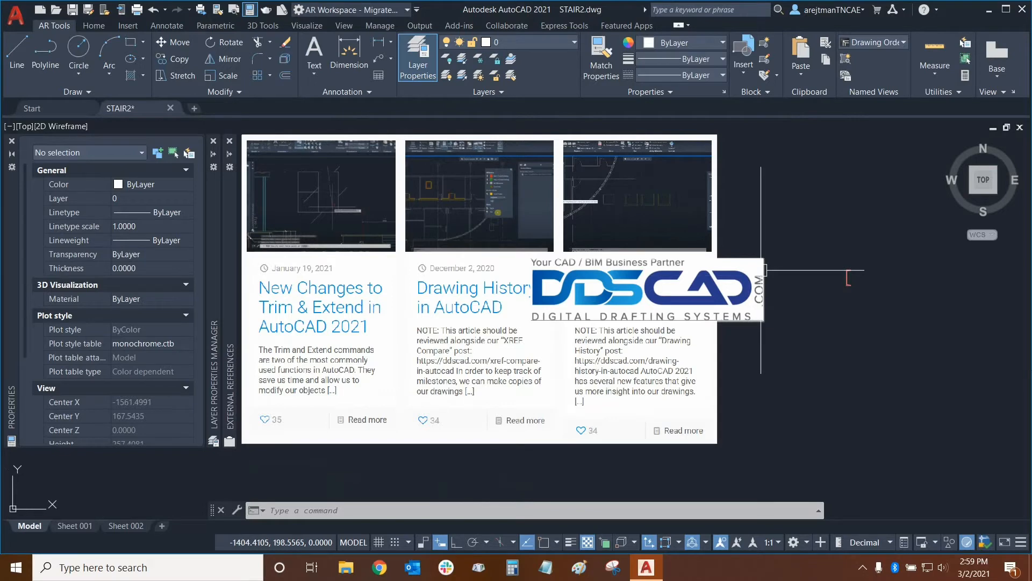
Apply Draw Order > Send to Back to the selected DDSCAD logo
right_click(632, 293)
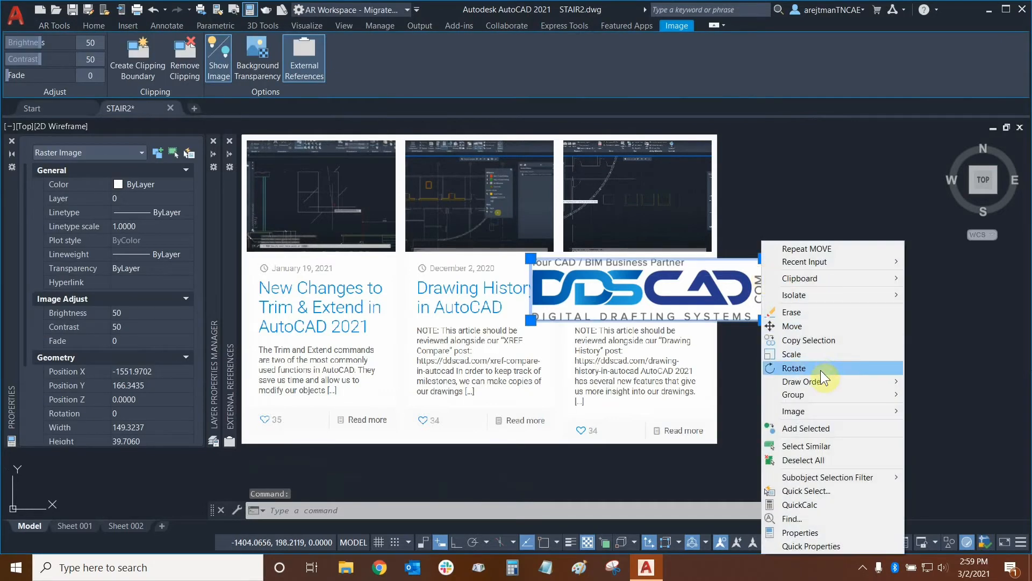
mouse_move(802, 381)
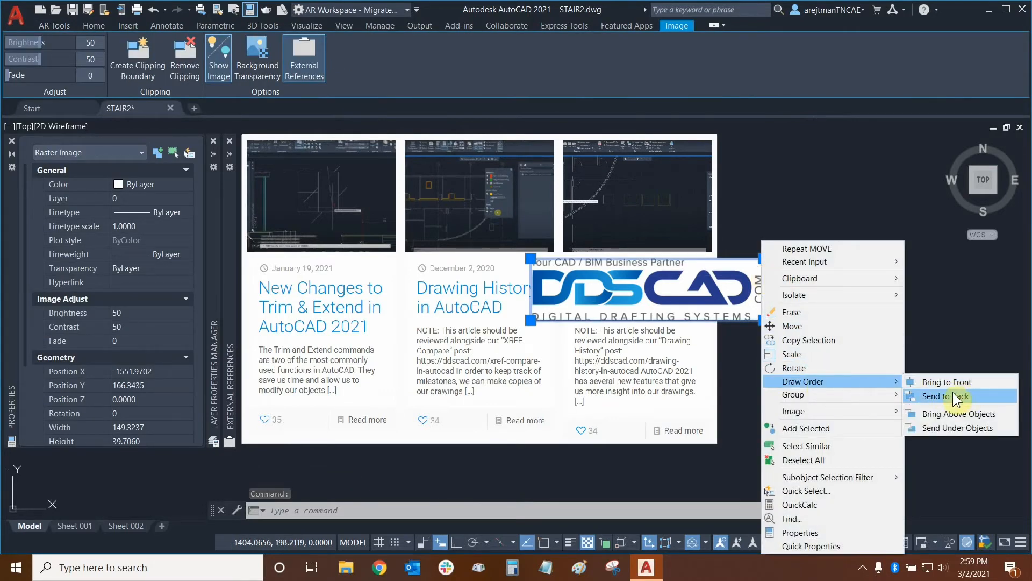
left_click(944, 396)
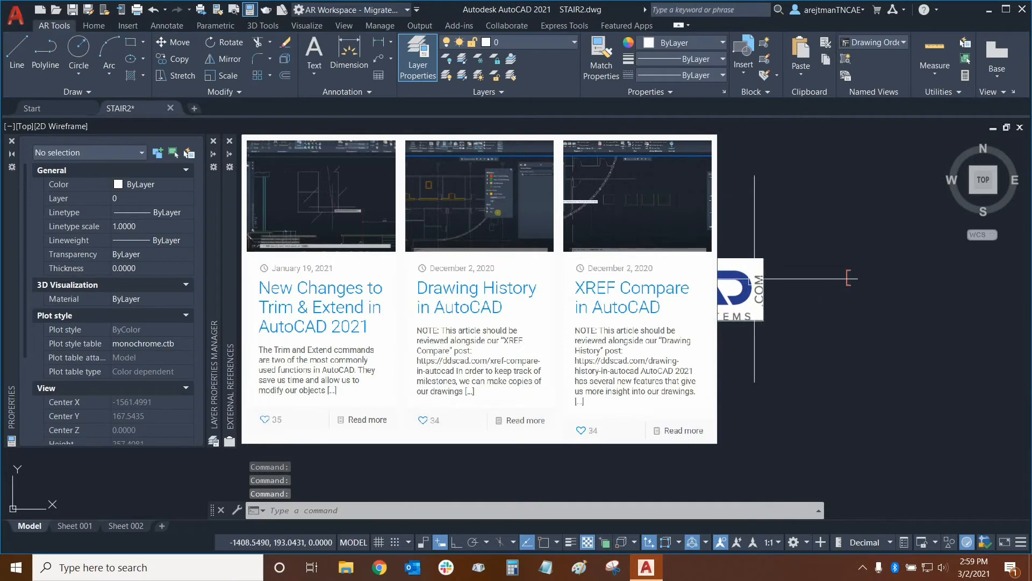
mouse_move(775, 249)
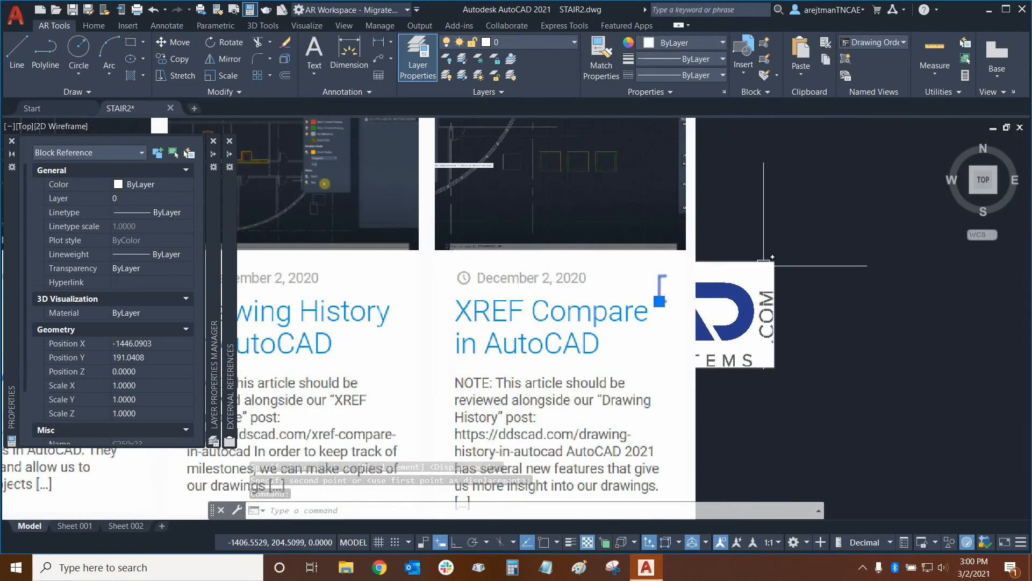
End the bracket move over the XREF Compare column
key("Escape")
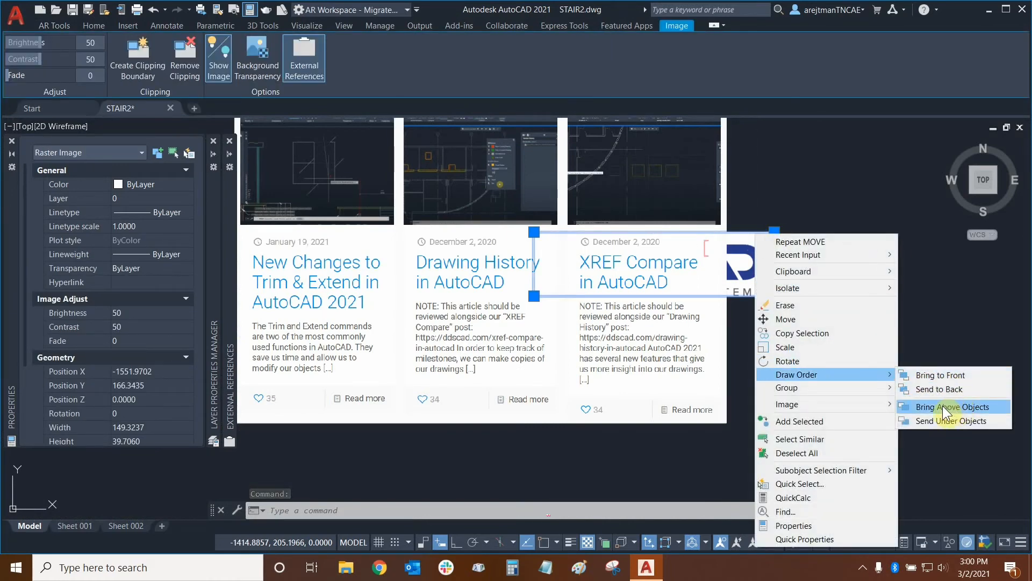
Apply Bring Above Objects to the logo, with the blog screenshot as reference
left_click(945, 406)
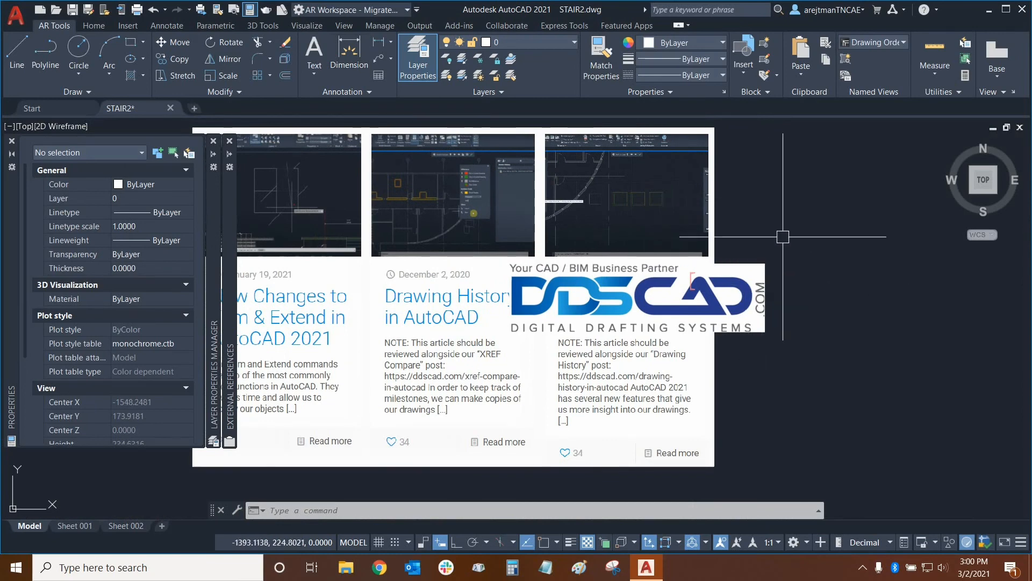
mouse_move(801, 241)
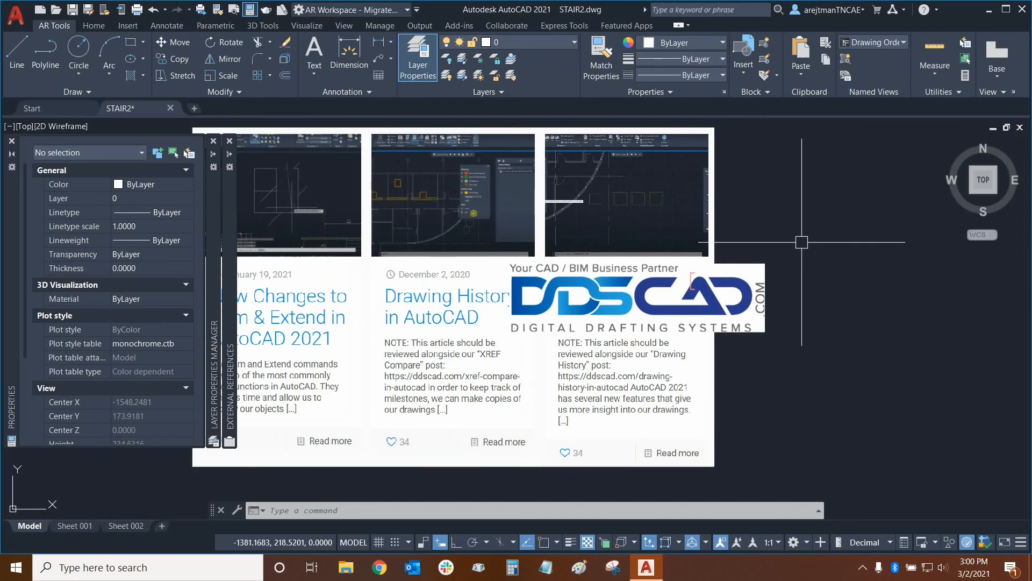
mouse_move(777, 243)
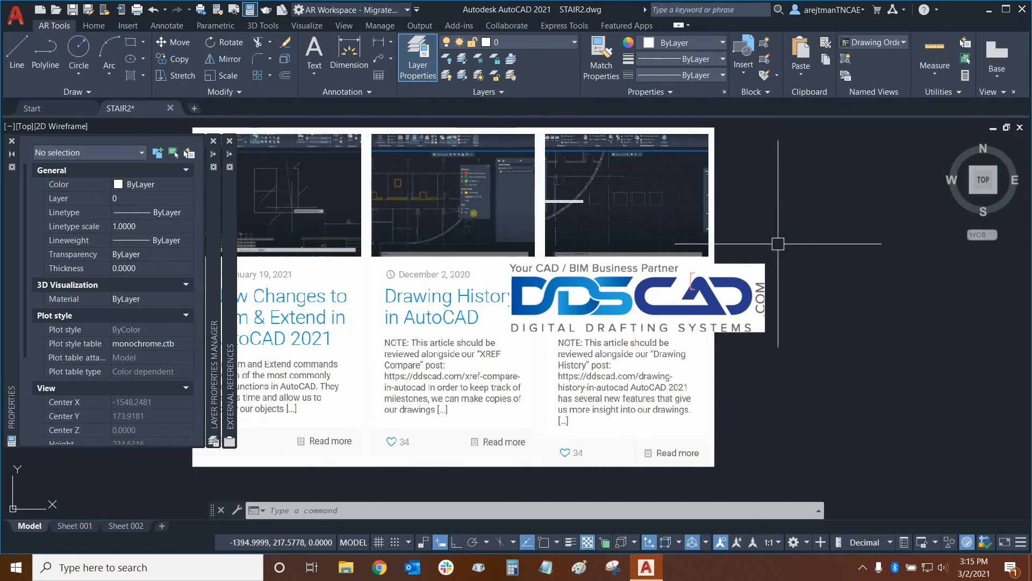